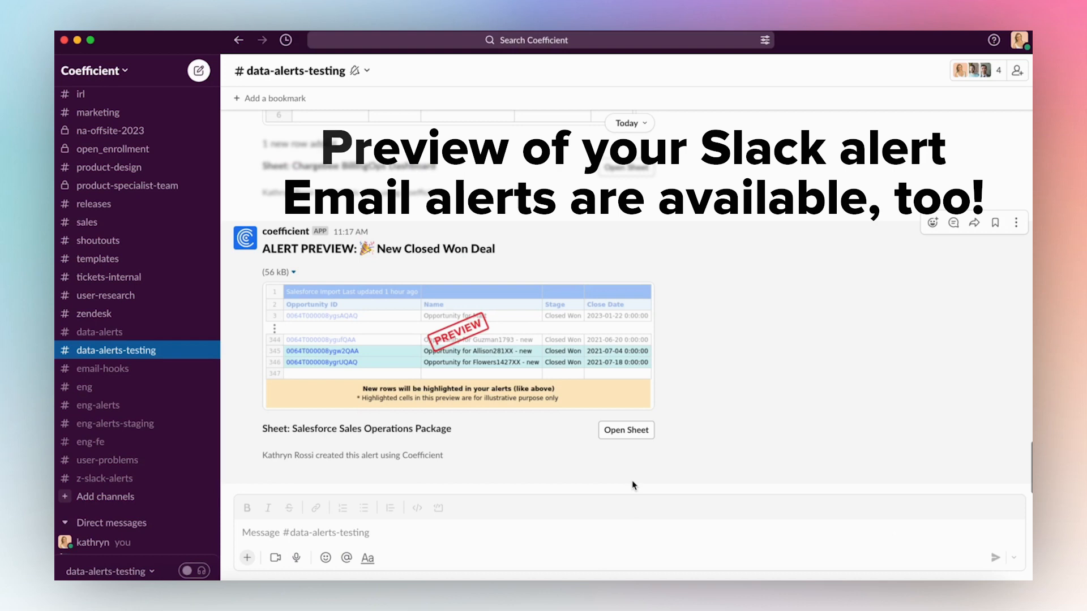
Step: Launch the Coefficient: Salesforce, Hubspot Data Connector add-on from the Extensions menu
click(625, 430)
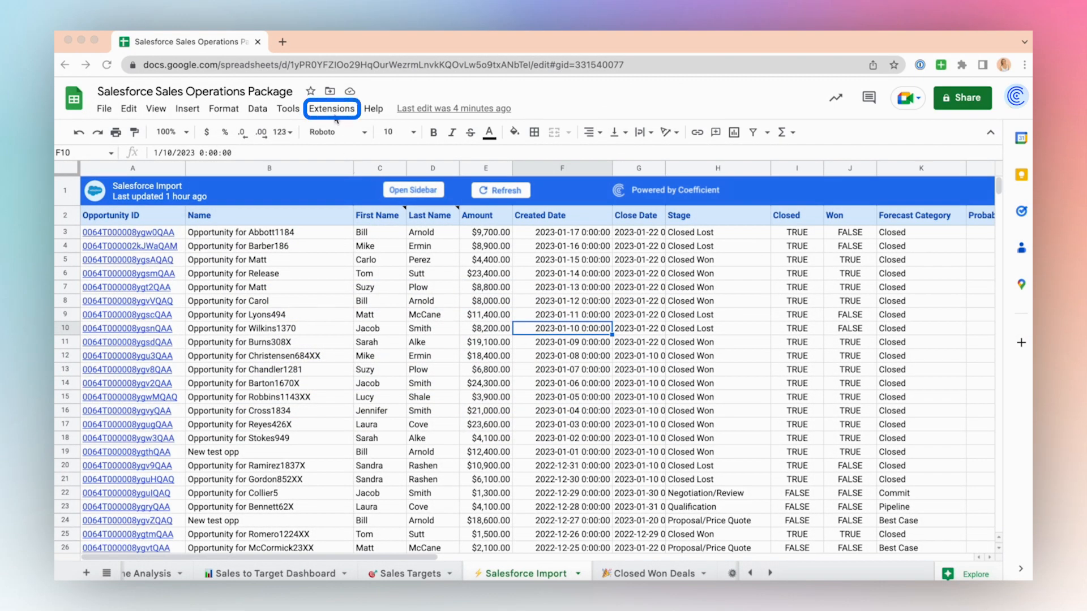
mouse_move(353, 115)
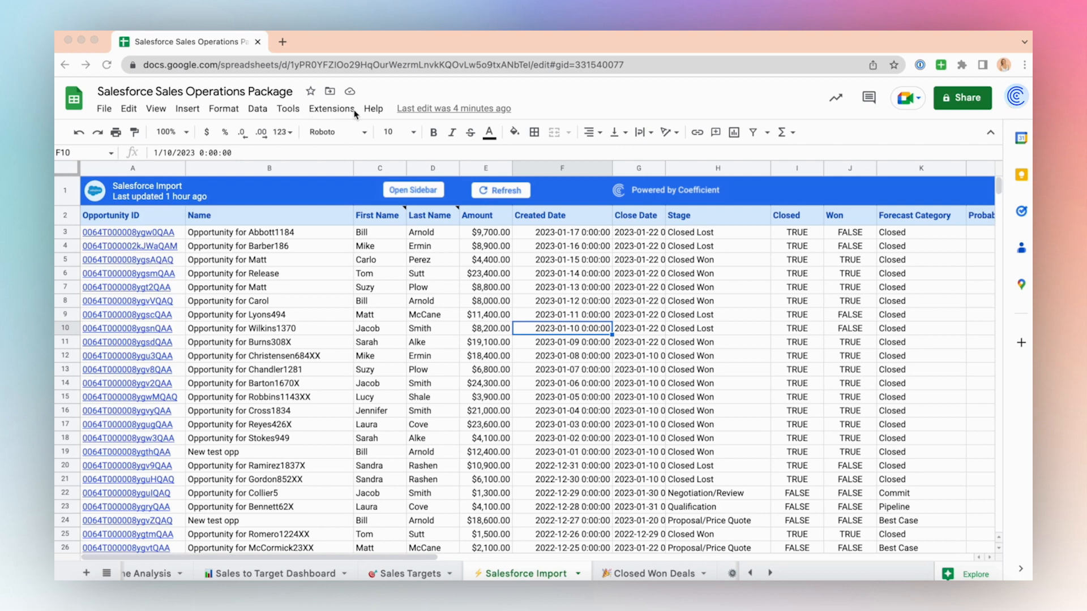
click(332, 108)
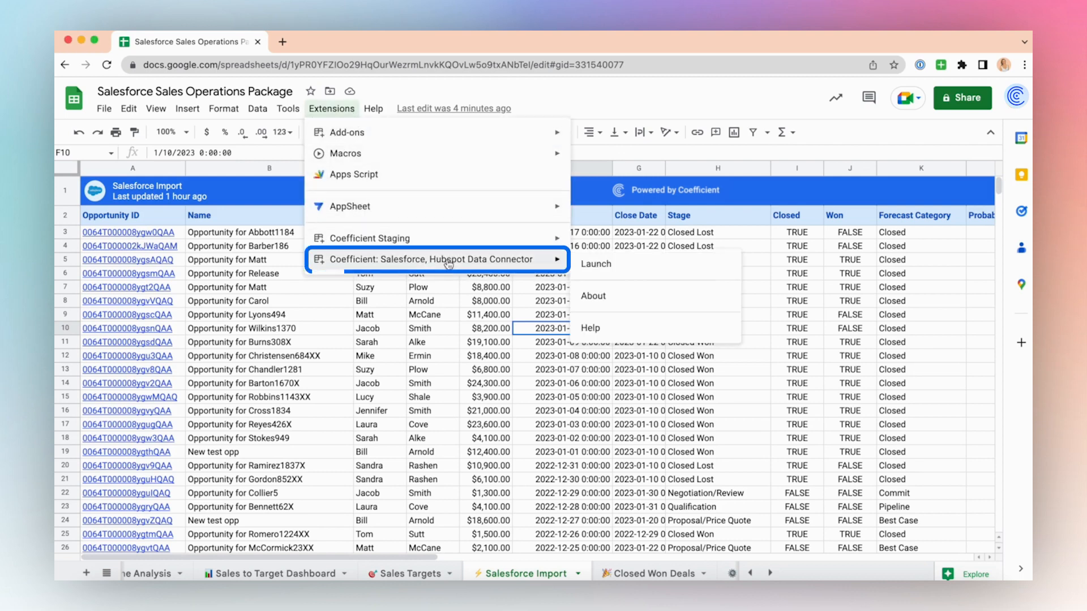
click(594, 263)
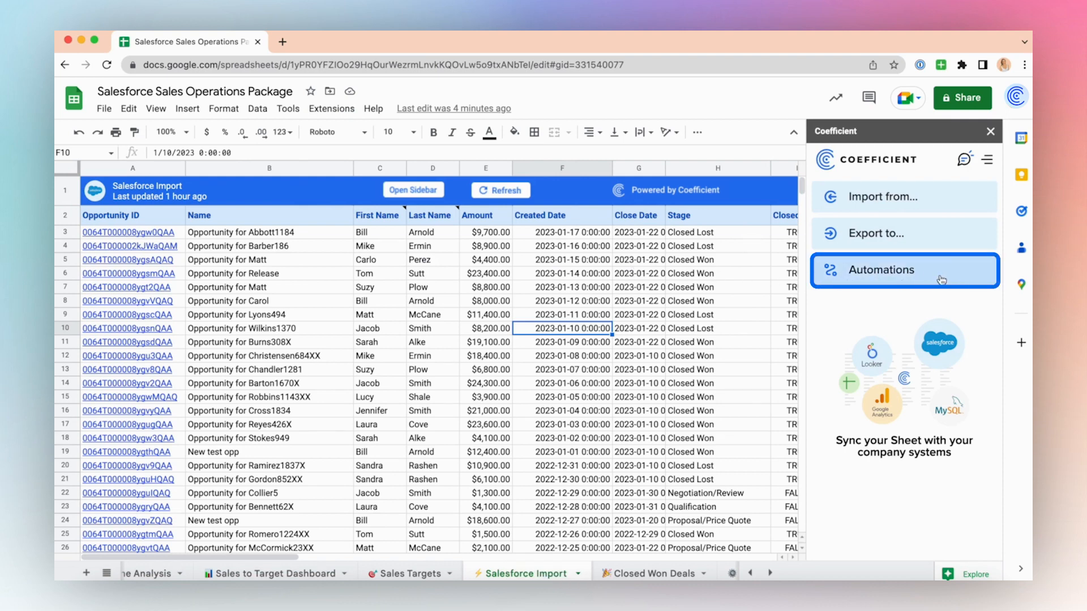
Step: Create a 'When a new row is added' alert watching Closed Won Deals range A2:D346
click(889, 271)
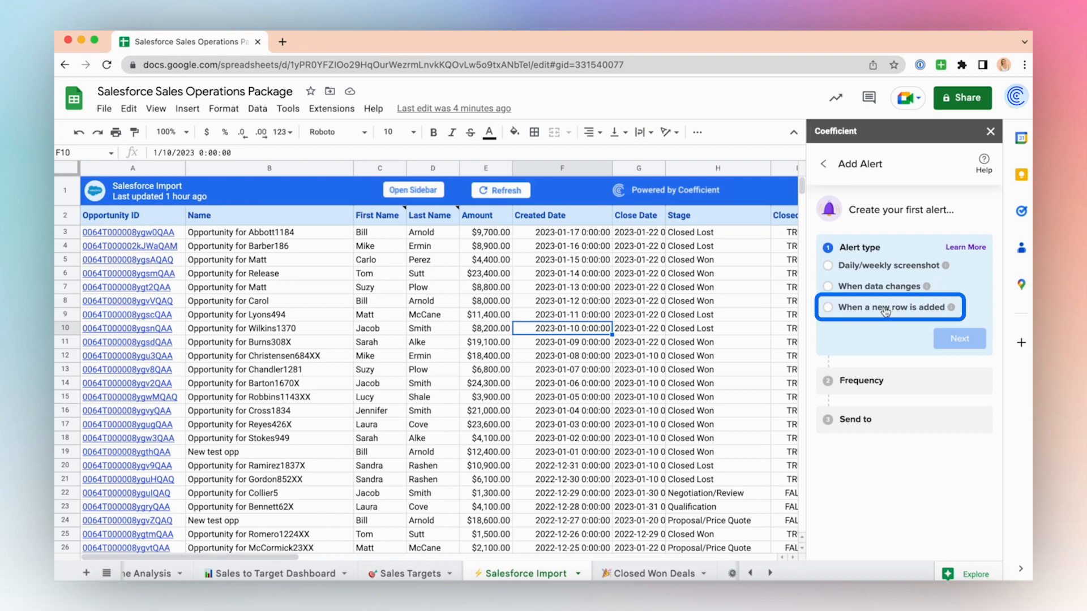
click(828, 307)
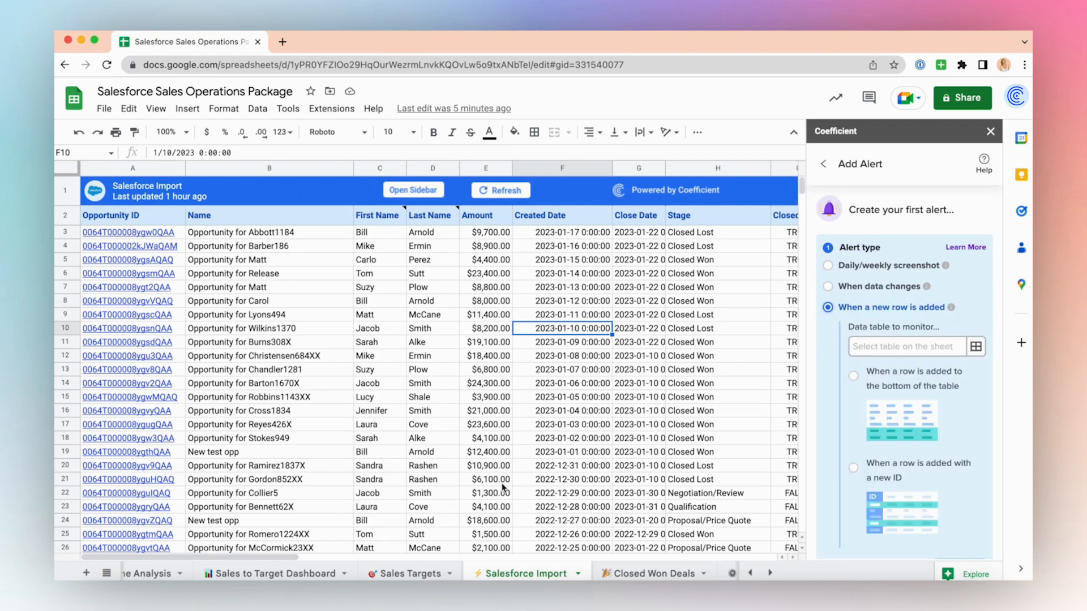
click(648, 574)
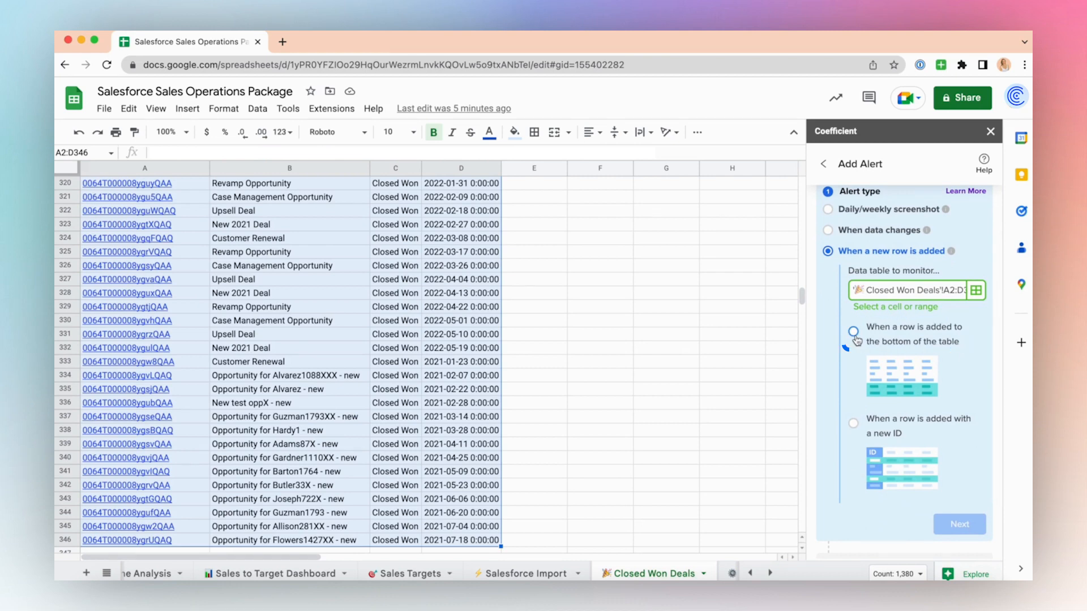
Step: Trigger on rows added to the table bottom, with frequency 'As soon as it happens'
click(854, 332)
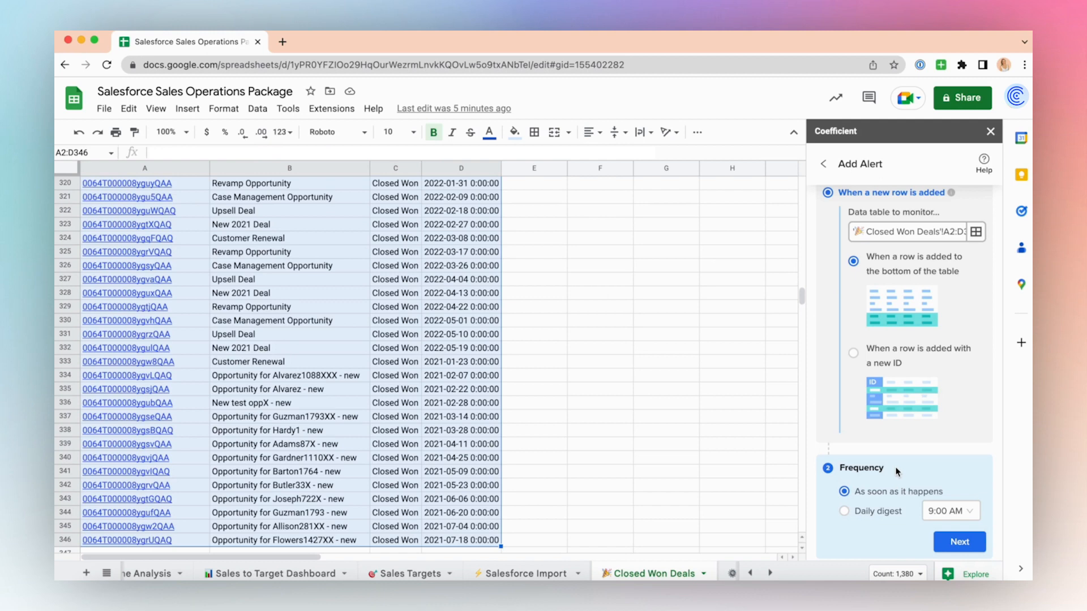
click(844, 492)
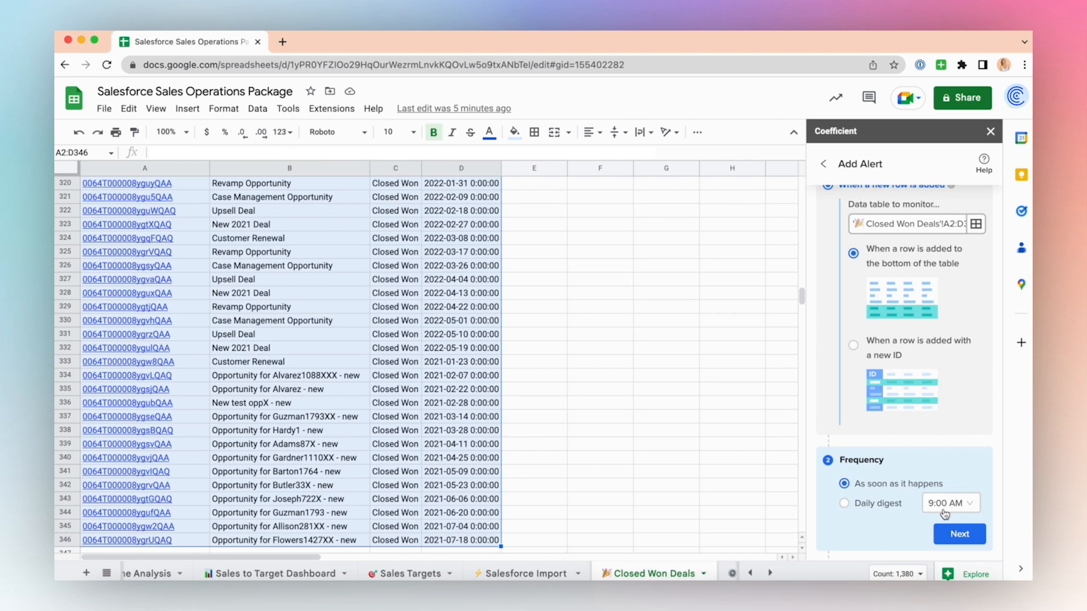
scroll(down, 3)
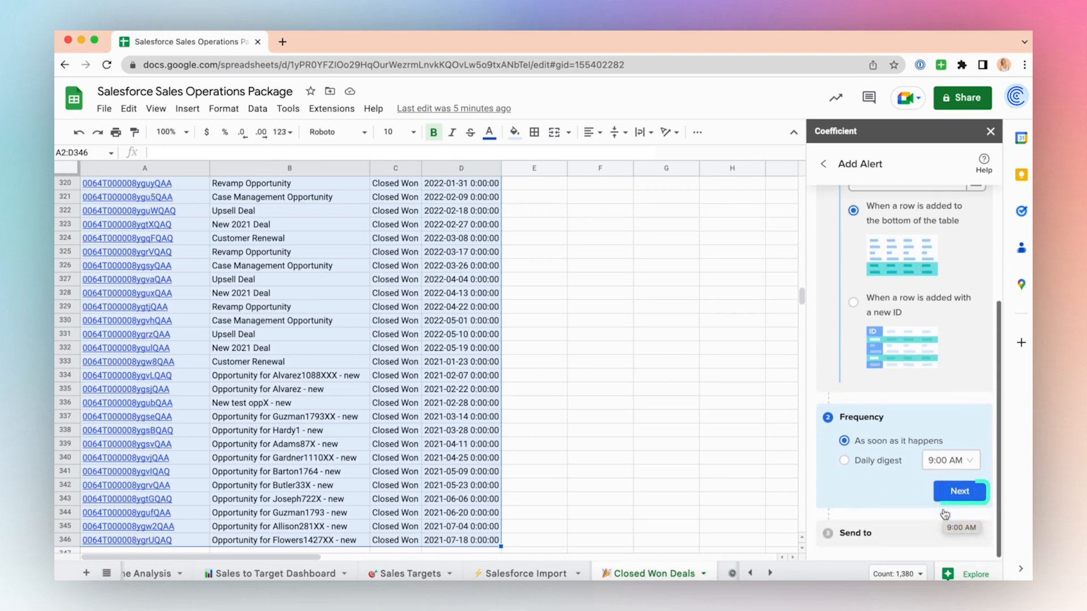
Step: Add Slack channel #data-alerts-testing, name the alert 'New Closed Won Deal', and send a preview
click(960, 491)
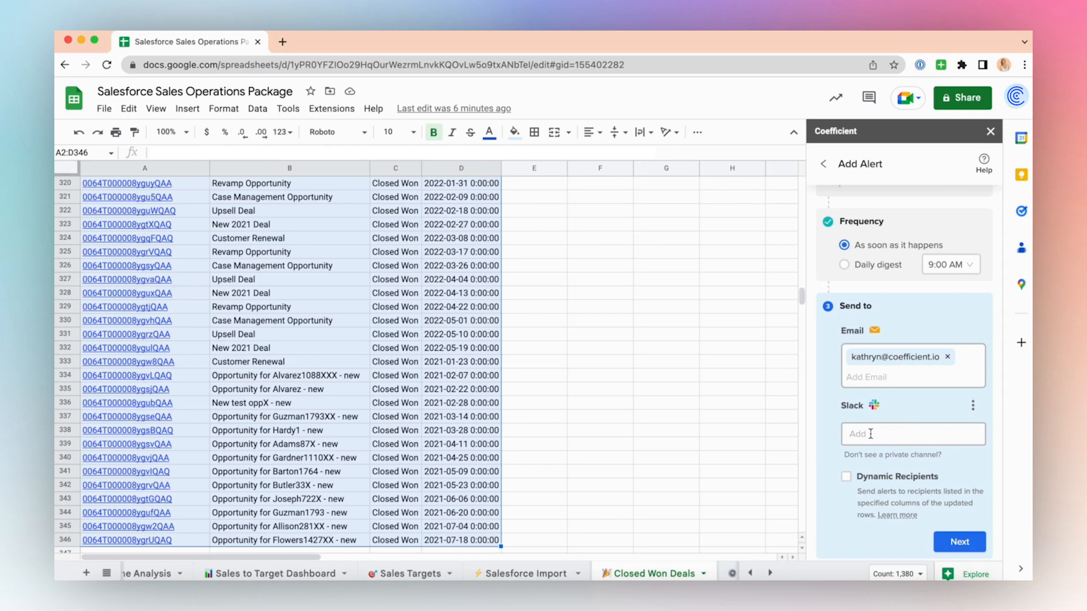
text(#sal)
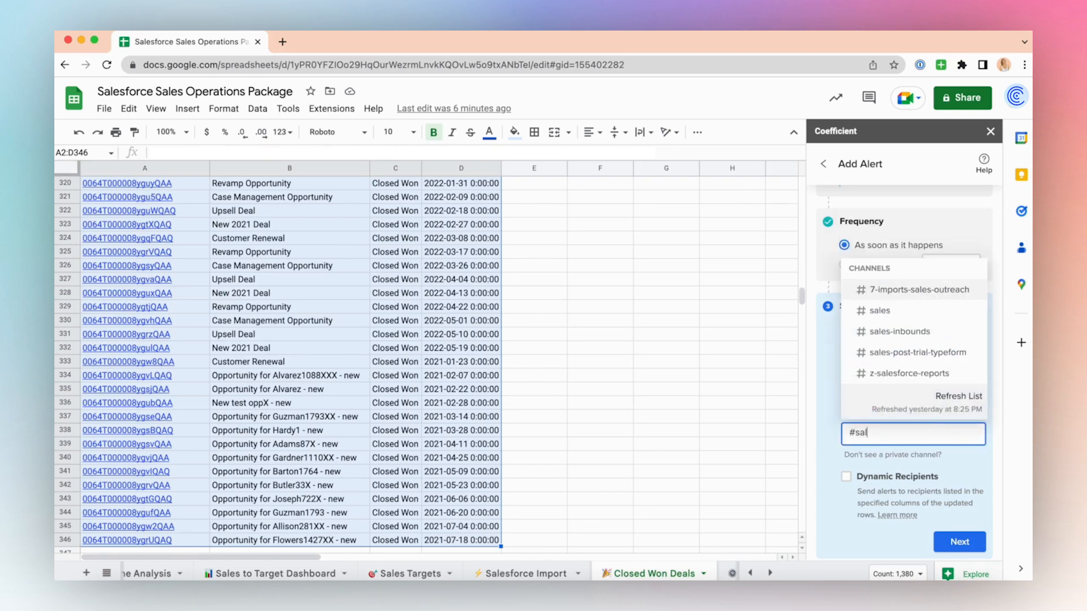
click(880, 309)
text(🎉 New Closed Won)
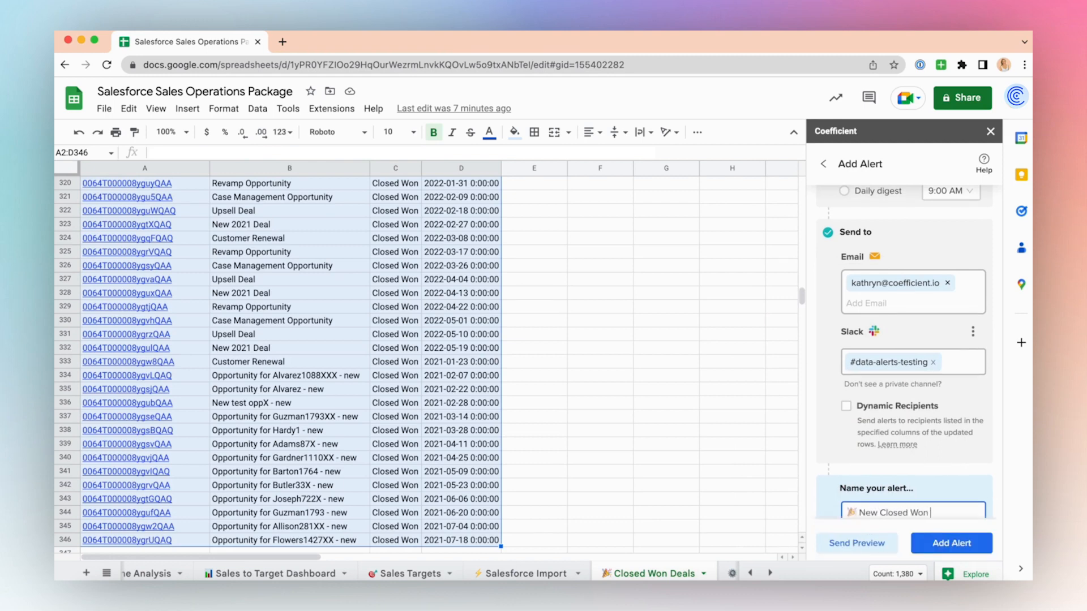
text(Deal)
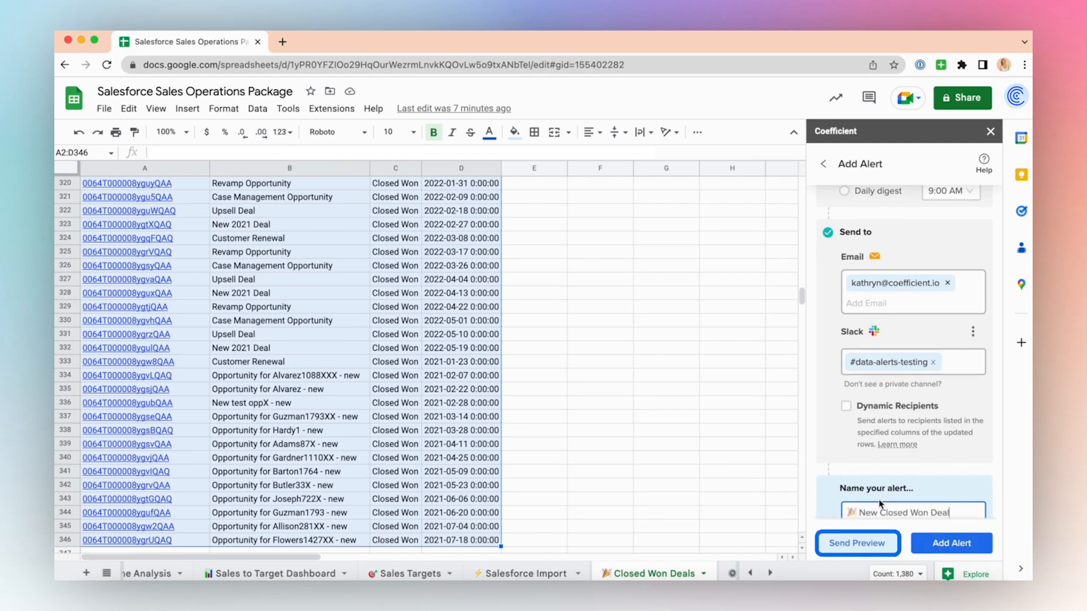
click(858, 543)
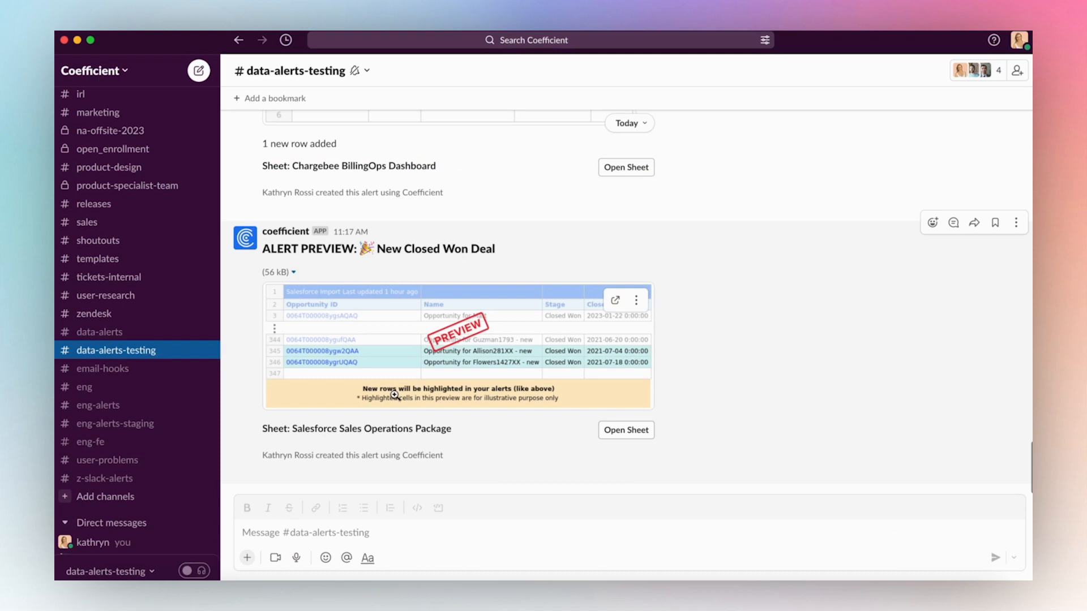
mouse_move(394, 396)
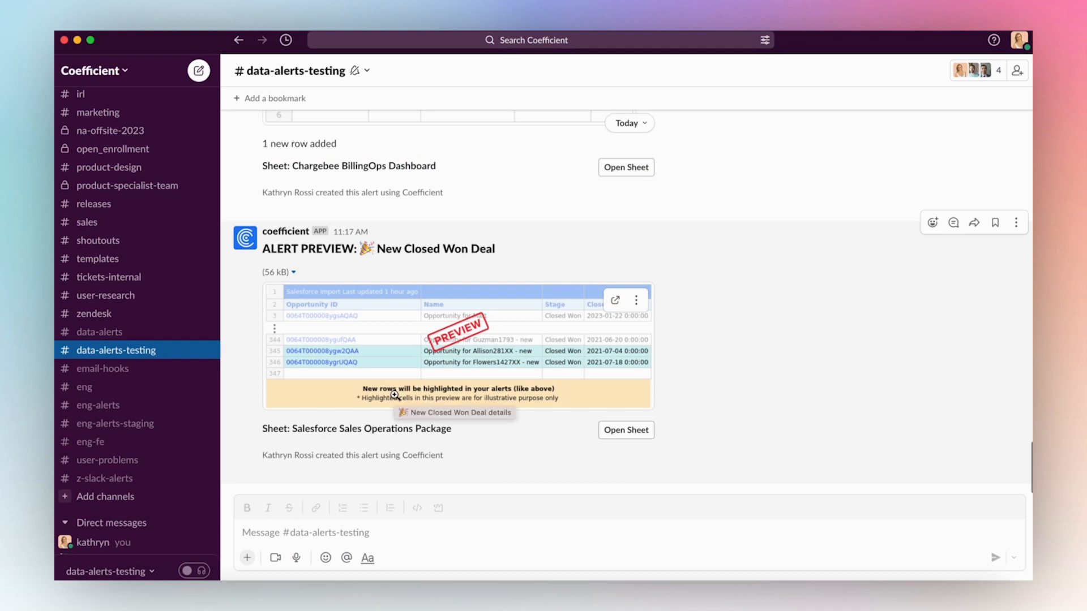
mouse_move(510, 258)
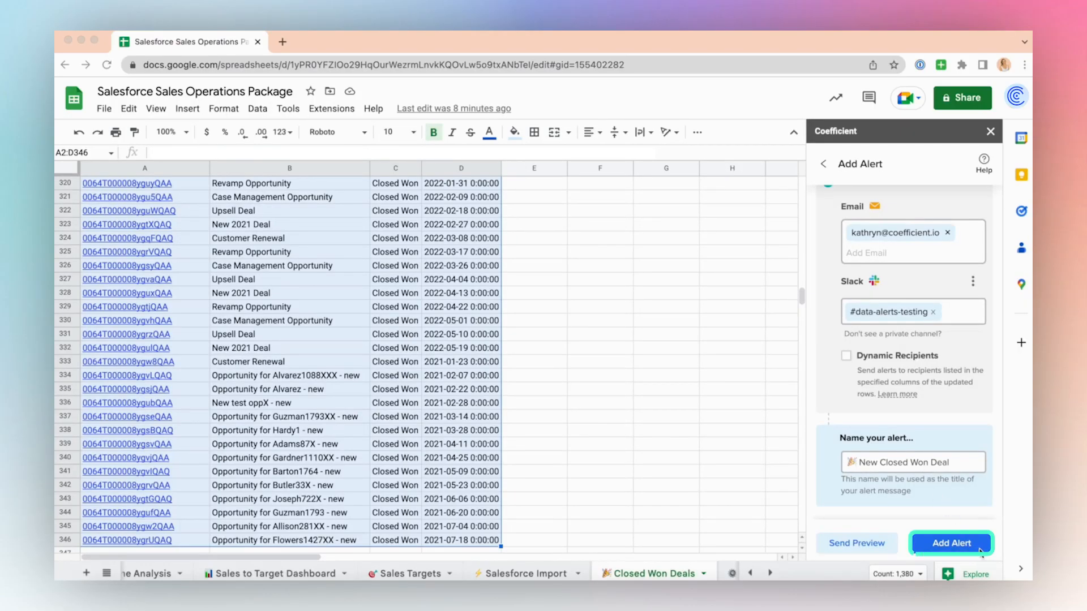
Step: Save the New Closed Won Deal alert with Add Alert
click(951, 544)
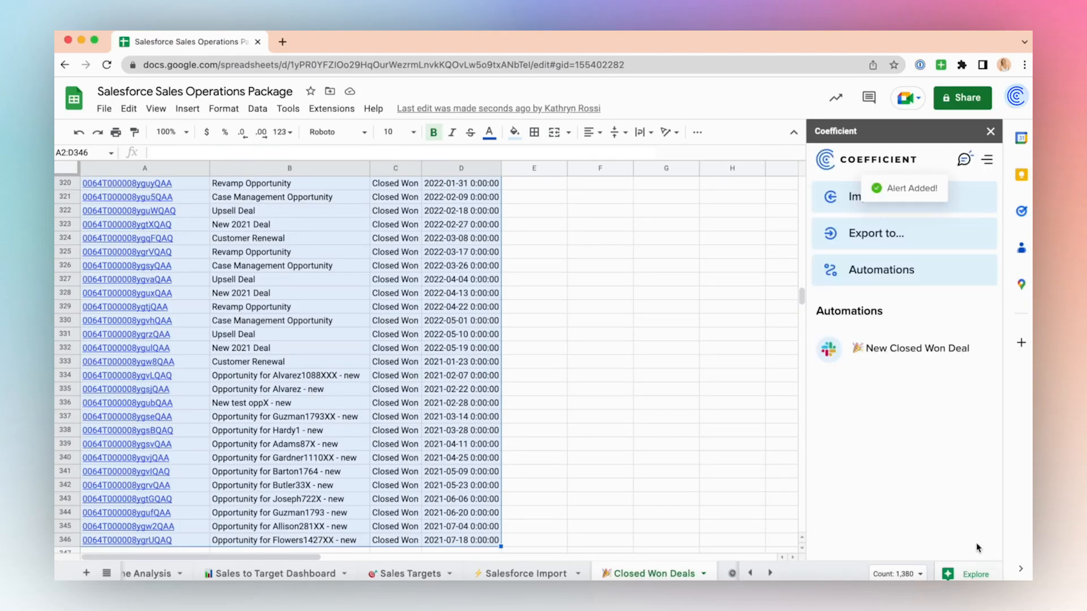